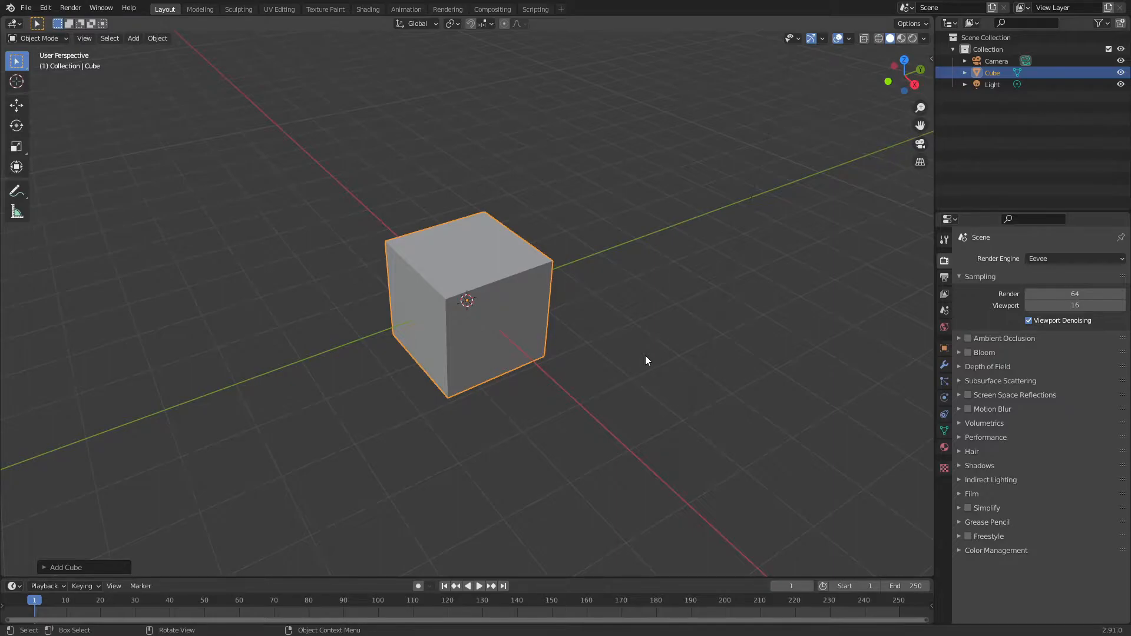
mouse_move(651, 333)
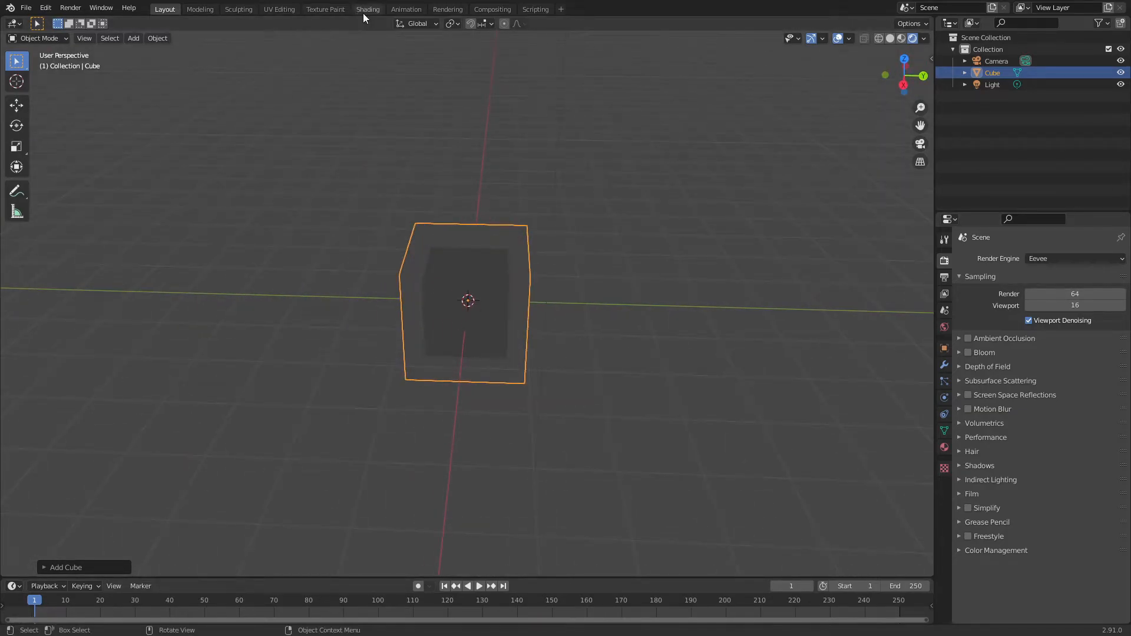
- Enable High Quality Normals under Render Performance and add a new material to the cube
left_click(368, 8)
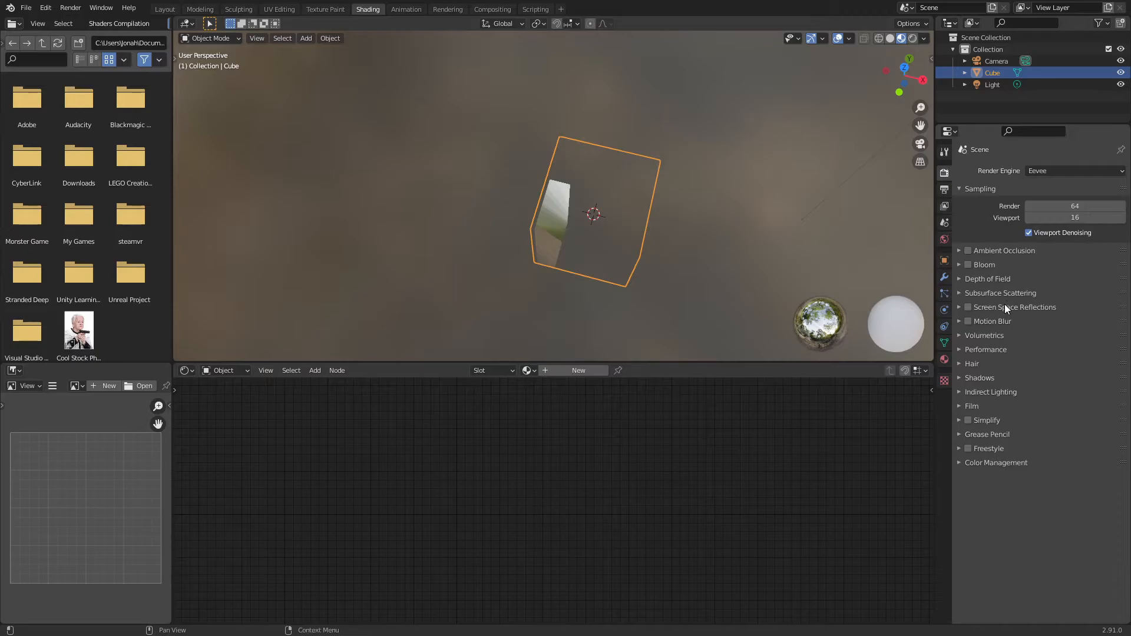
left_click(985, 349)
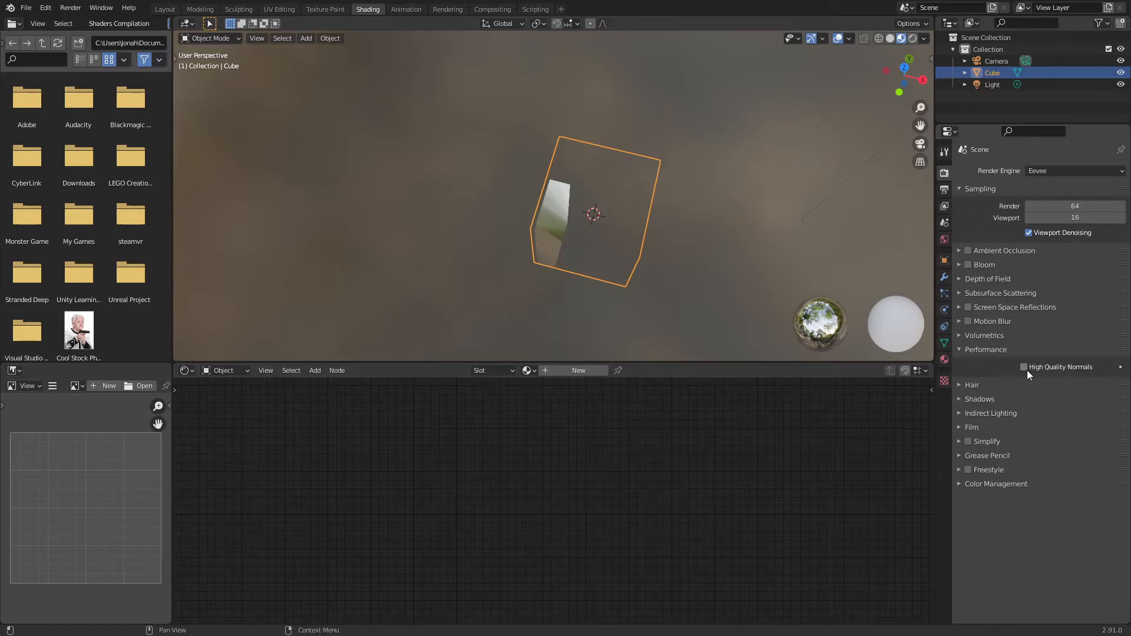
left_click(1024, 366)
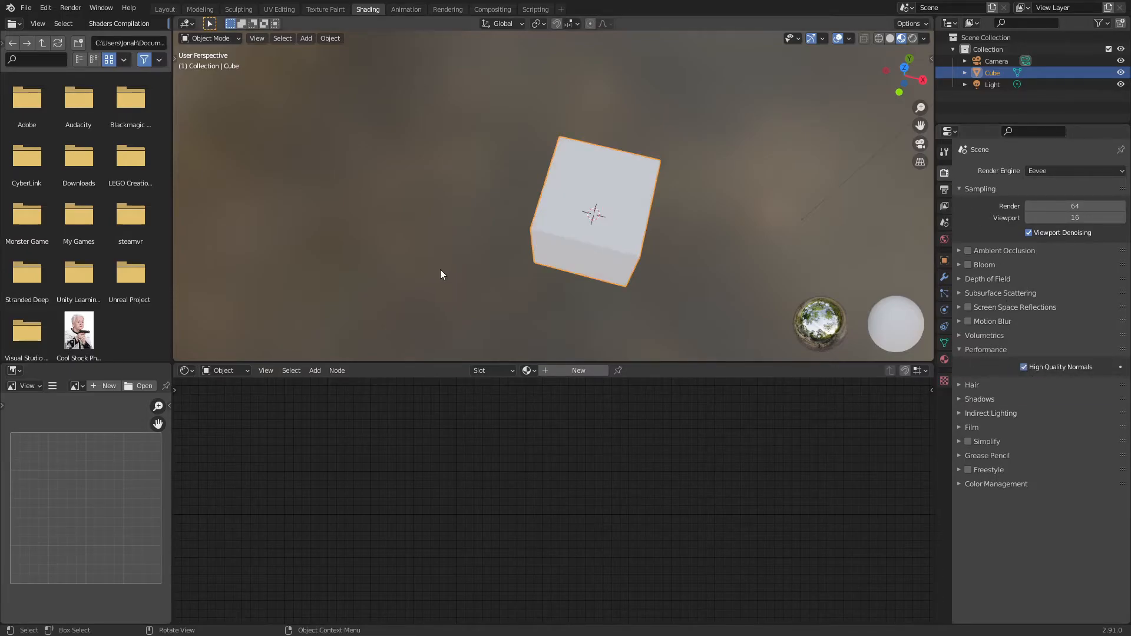
left_click(578, 370)
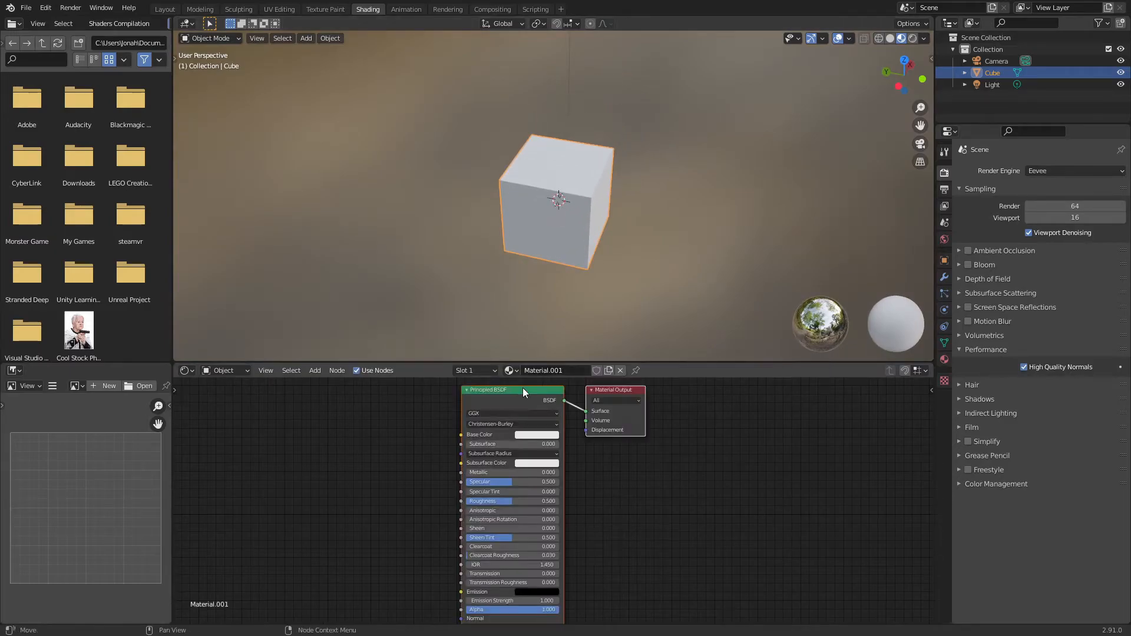
- Select the Principled BSDF node to wire the Noise Texture and Bump into its normal
left_click(523, 435)
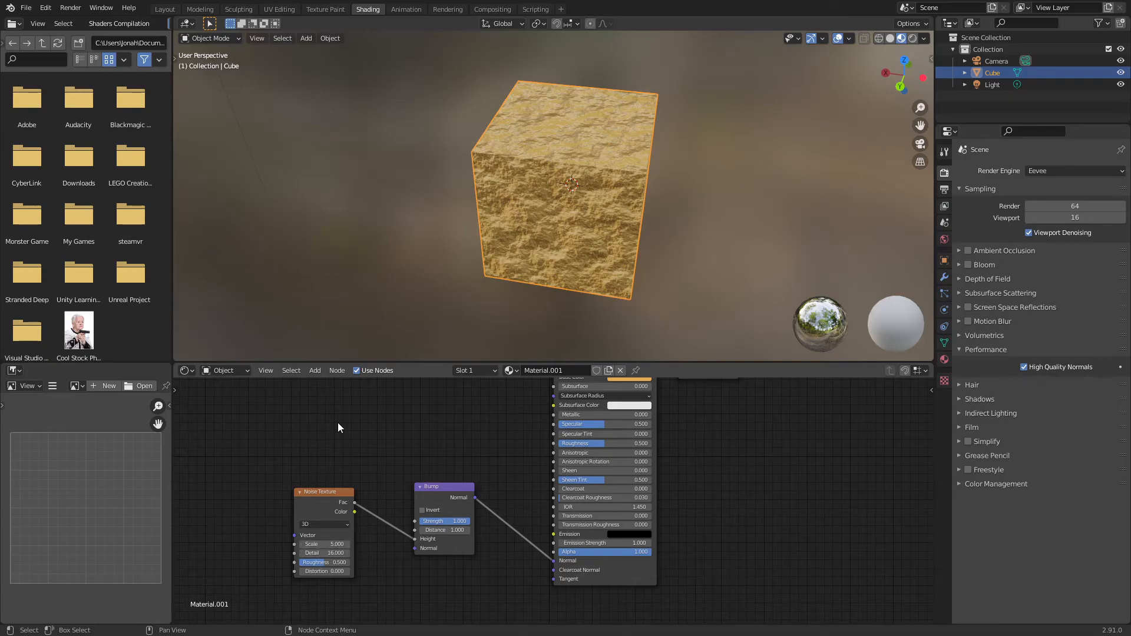
mouse_move(374, 405)
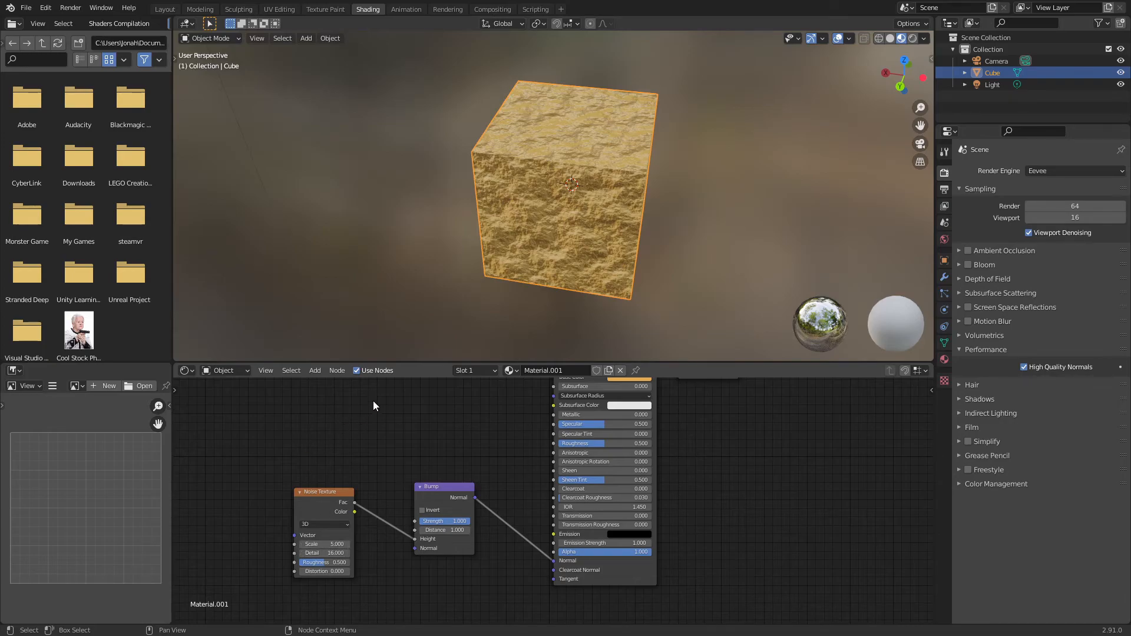